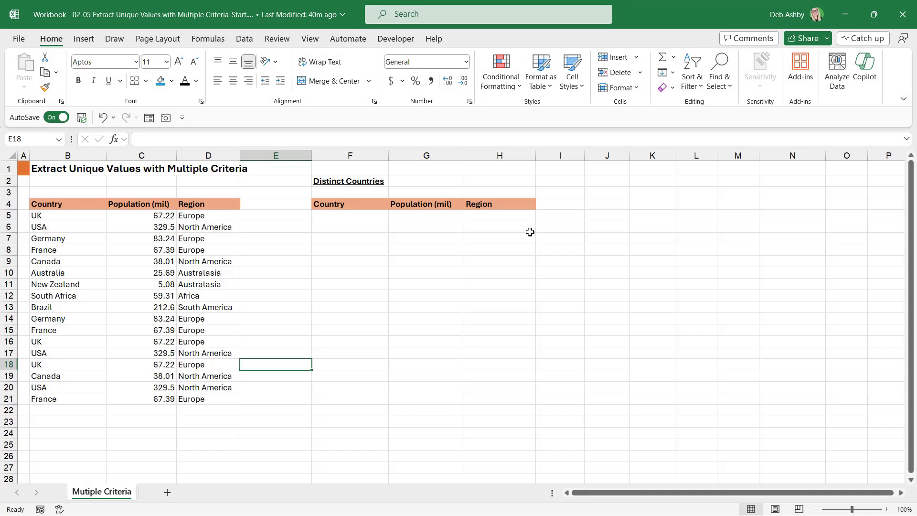
{"action": "mouse_move", "coordinate": [92, 218]}
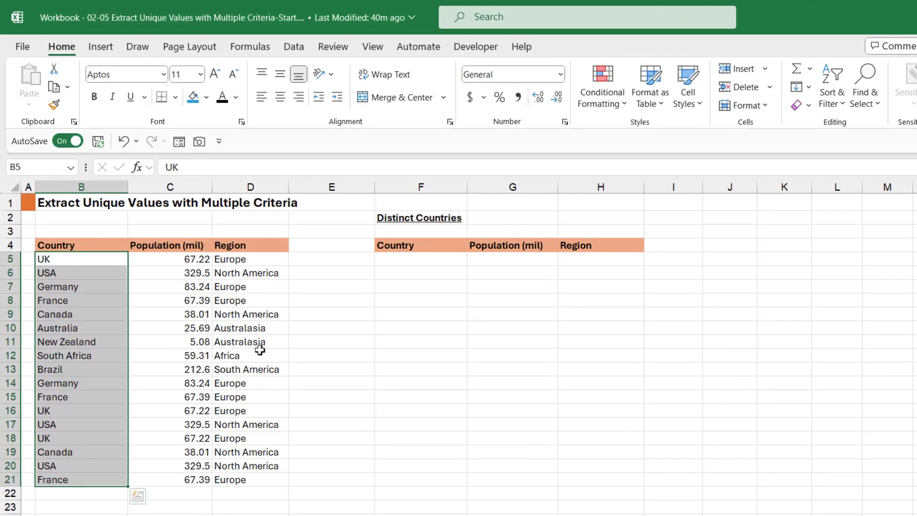
Point out the country and region entries and the empty Distinct Countries row
{"action": "left_click", "coordinate": [250, 341]}
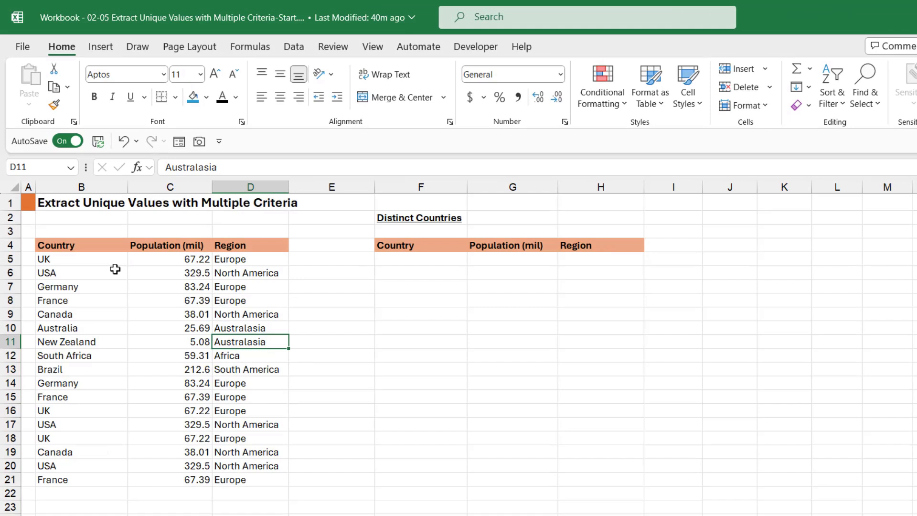
{"action": "mouse_move", "coordinate": [90, 258]}
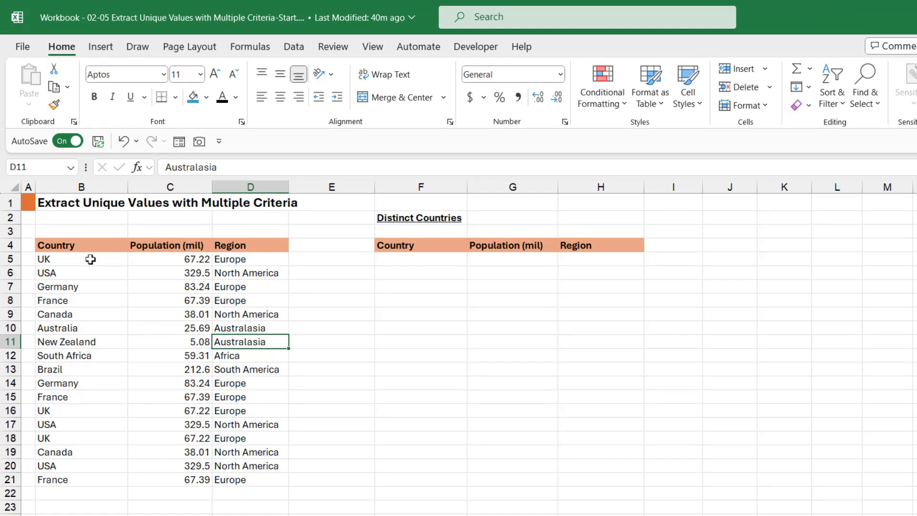
{"action": "left_click", "coordinate": [81, 259]}
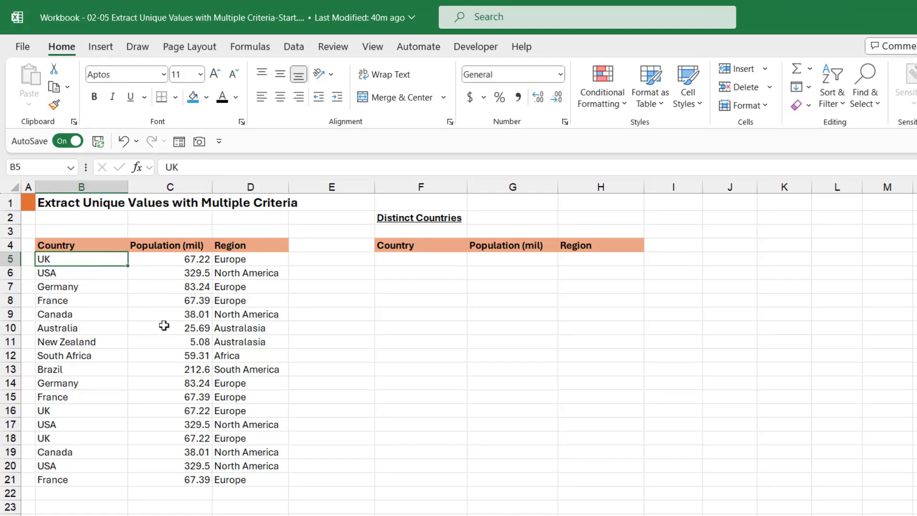
{"action": "left_click", "coordinate": [251, 286]}
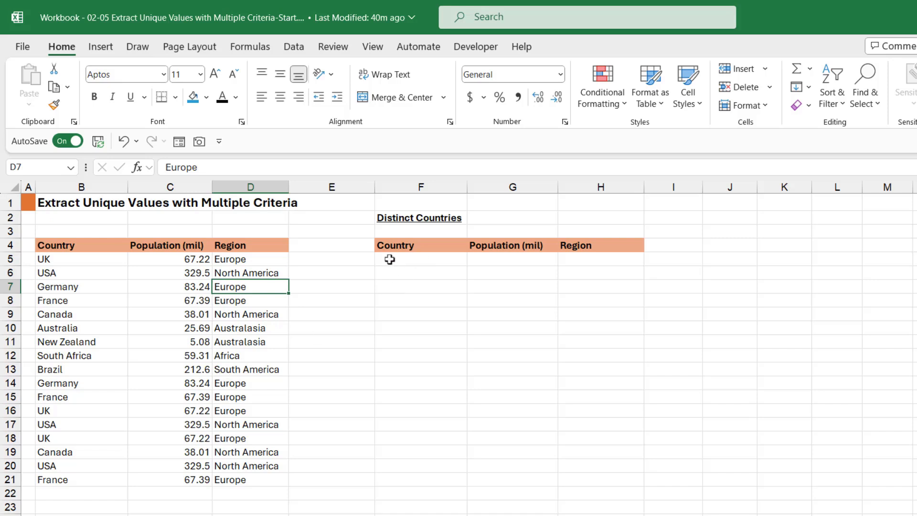
{"action": "mouse_move", "coordinate": [409, 260]}
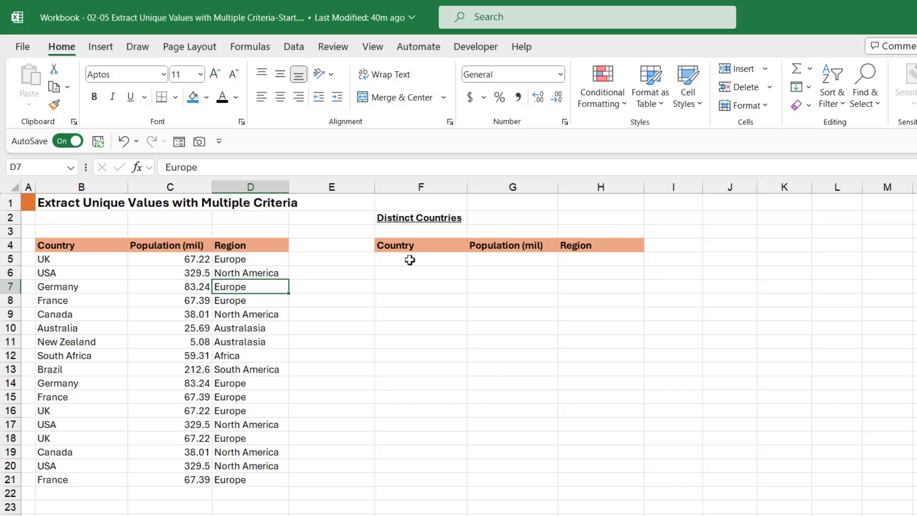
{"action": "left_click", "coordinate": [419, 259]}
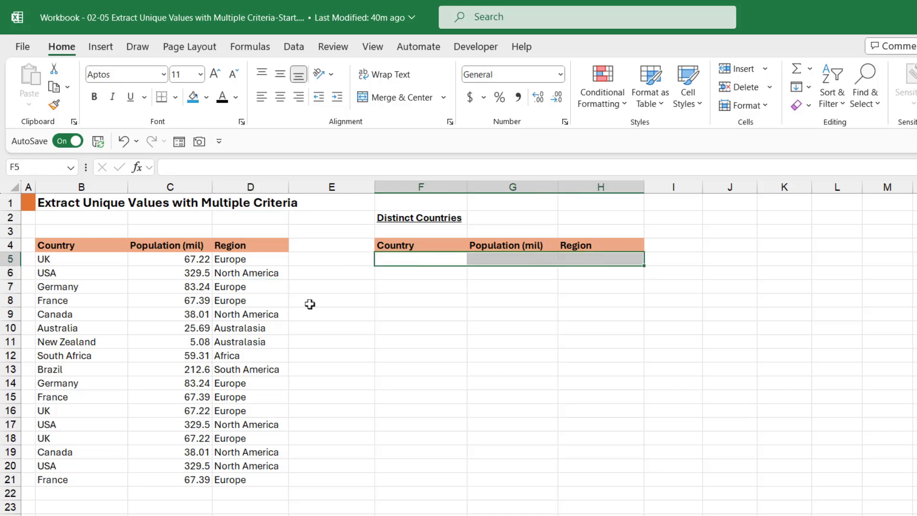
{"action": "left_click", "coordinate": [600, 327]}
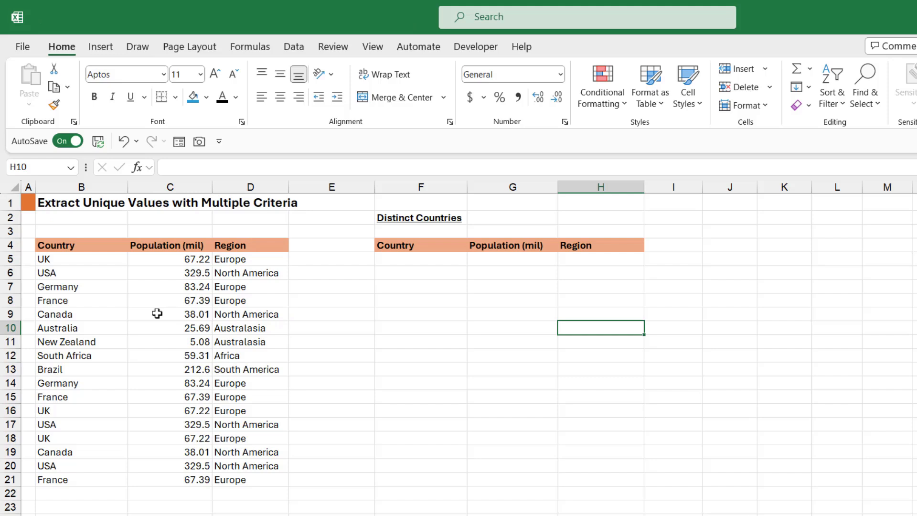
Convert the country data into a table with headers named Cty_Pop_Reg
{"action": "left_click", "coordinate": [170, 314]}
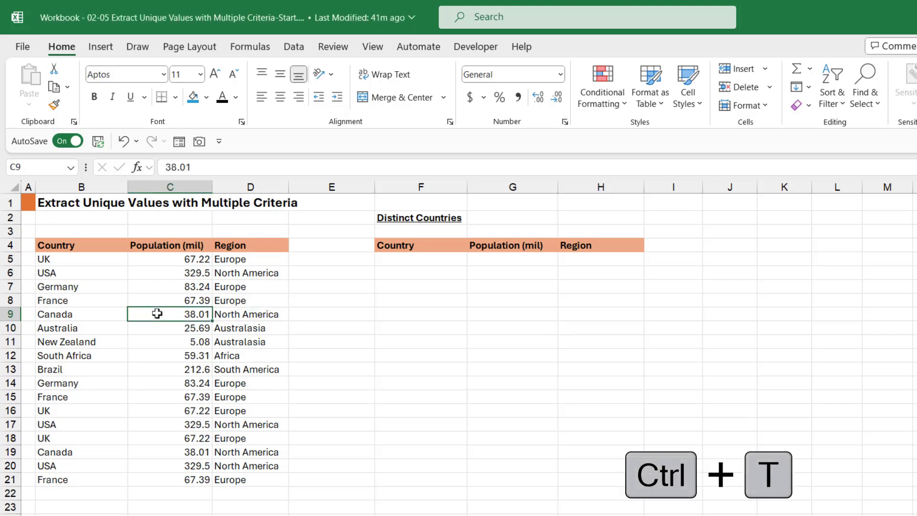
{"action": "key", "text": "ctrl+t"}
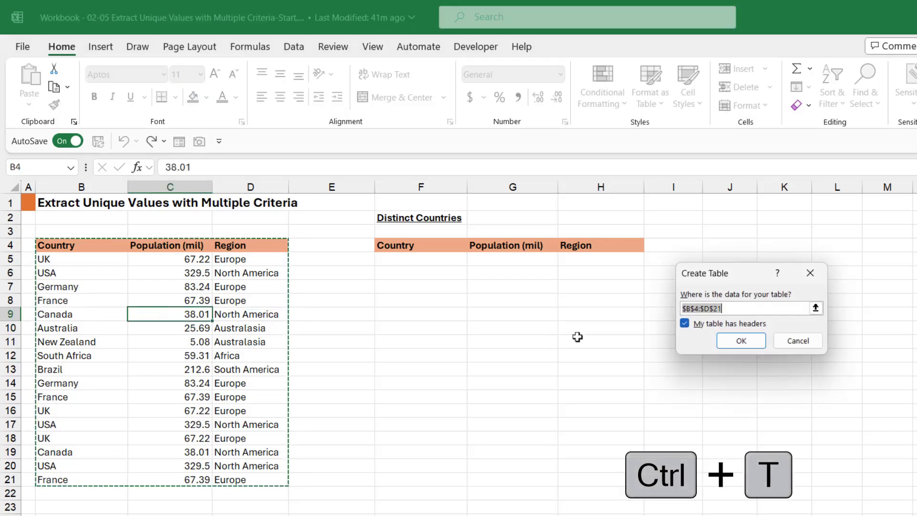
{"action": "left_click", "coordinate": [740, 340]}
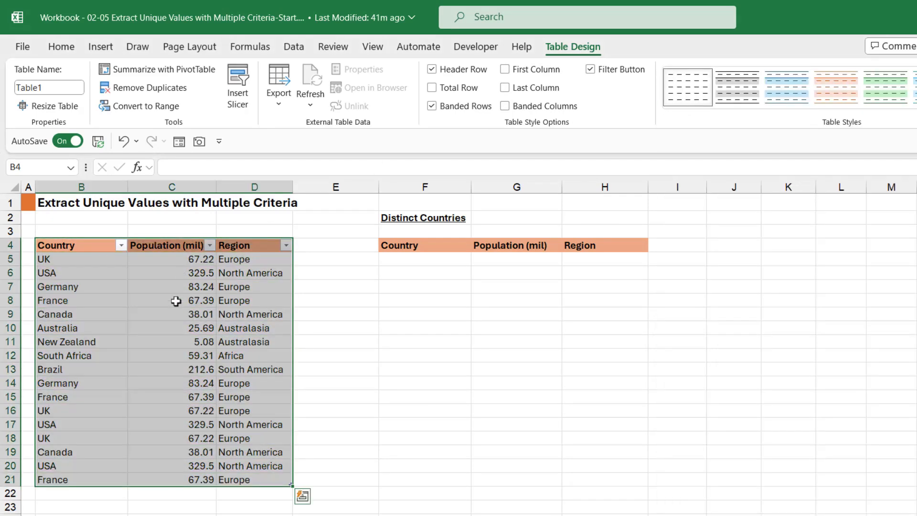
{"action": "left_click", "coordinate": [49, 87]}
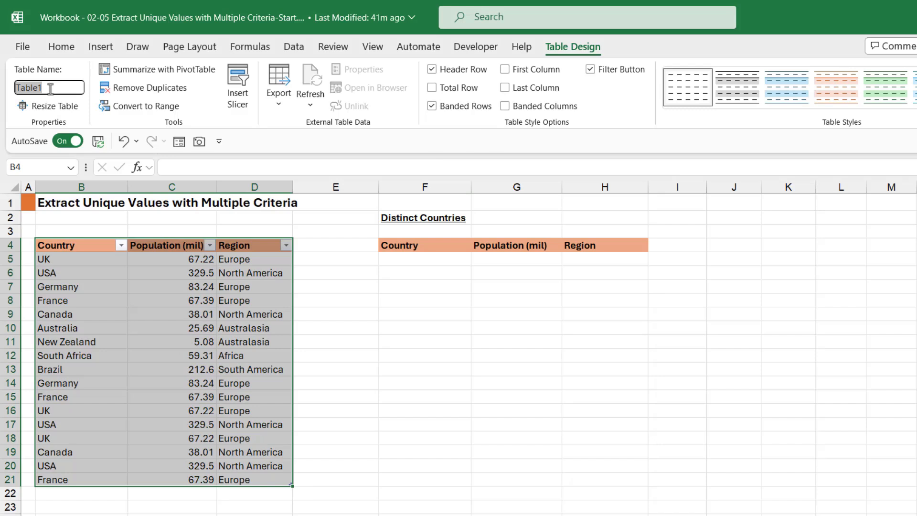
{"action": "type", "text": "Cty"}
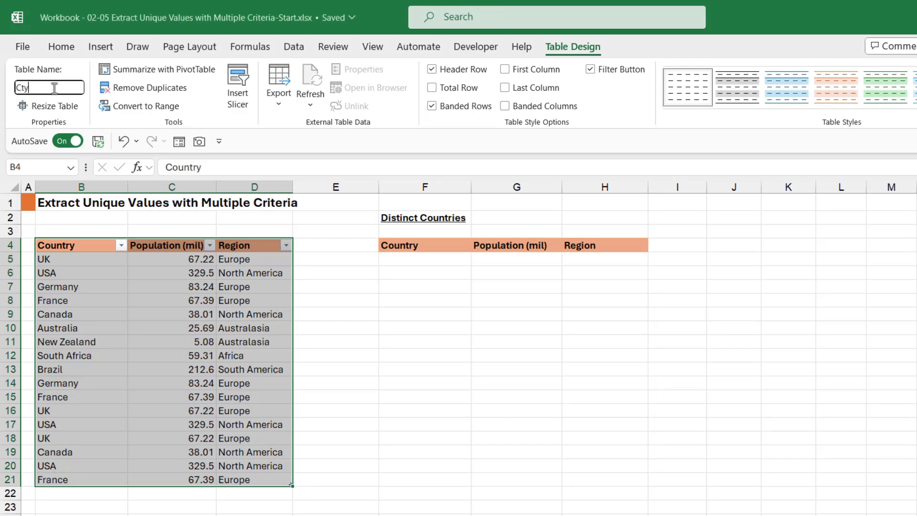
{"action": "type", "text": "_"}
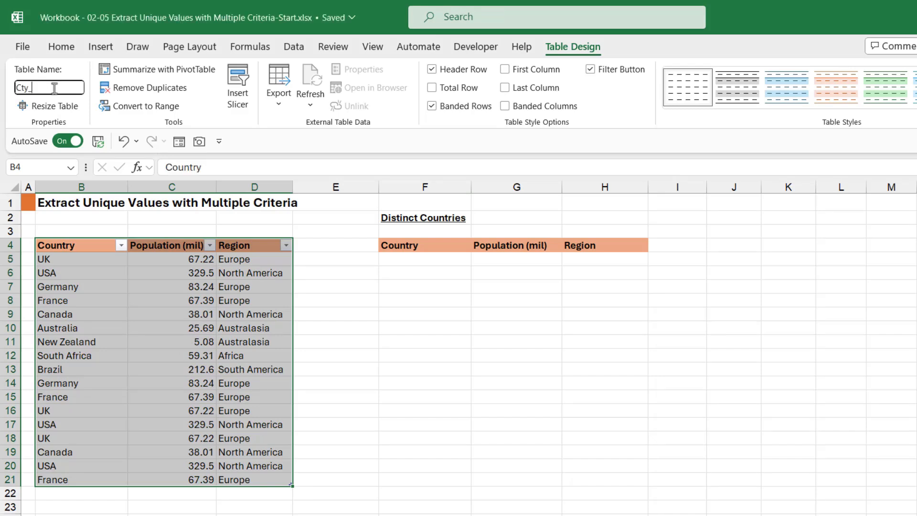
{"action": "type", "text": "Pop_"}
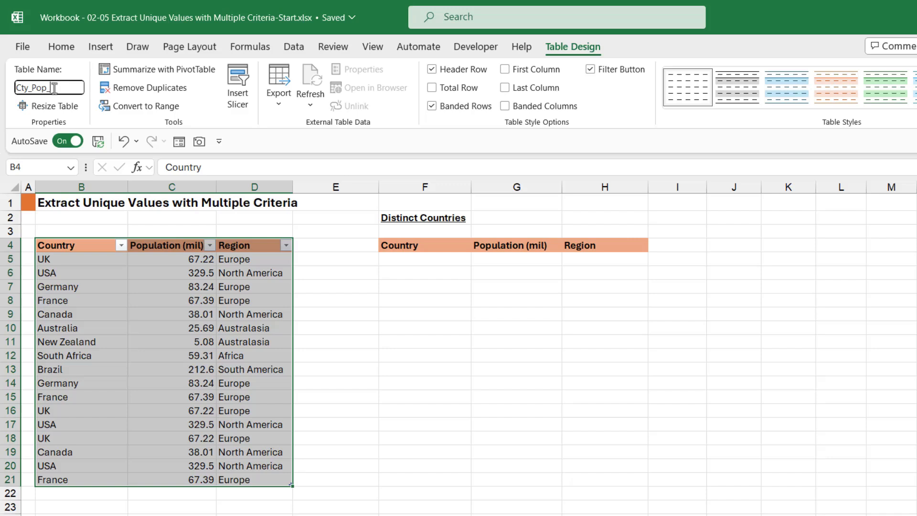
{"action": "type", "text": "Reg"}
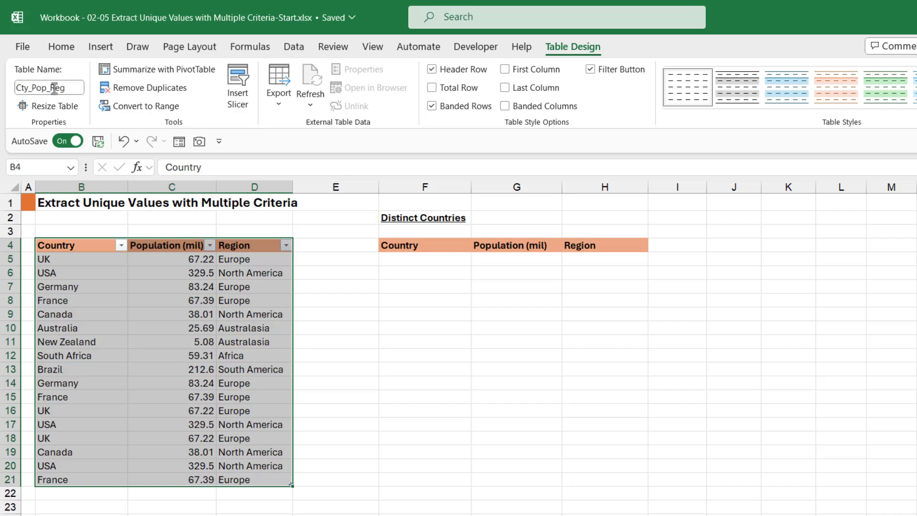
In F5, enter =UNIQUE(Cty_Pop_Reg,FALSE,FALSE with both by_col and exactly_once FALSE
{"action": "left_click", "coordinate": [418, 259]}
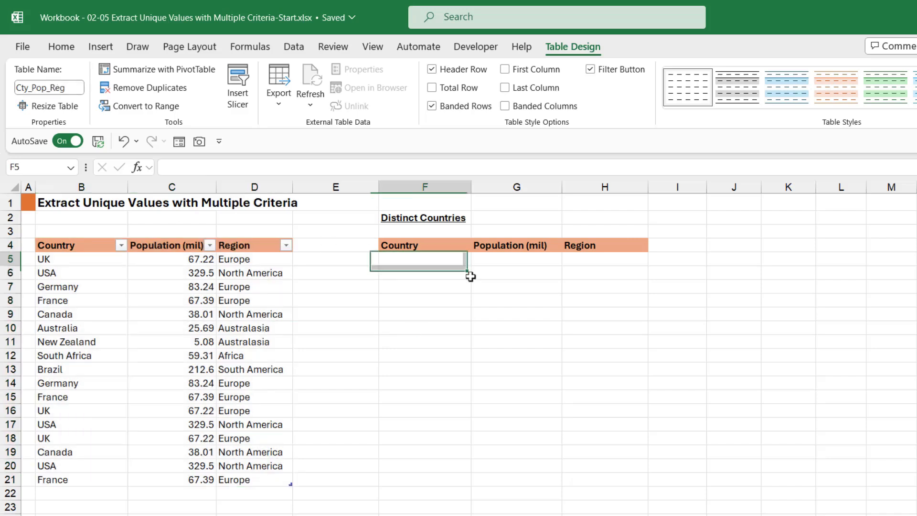
{"action": "type", "text": "="}
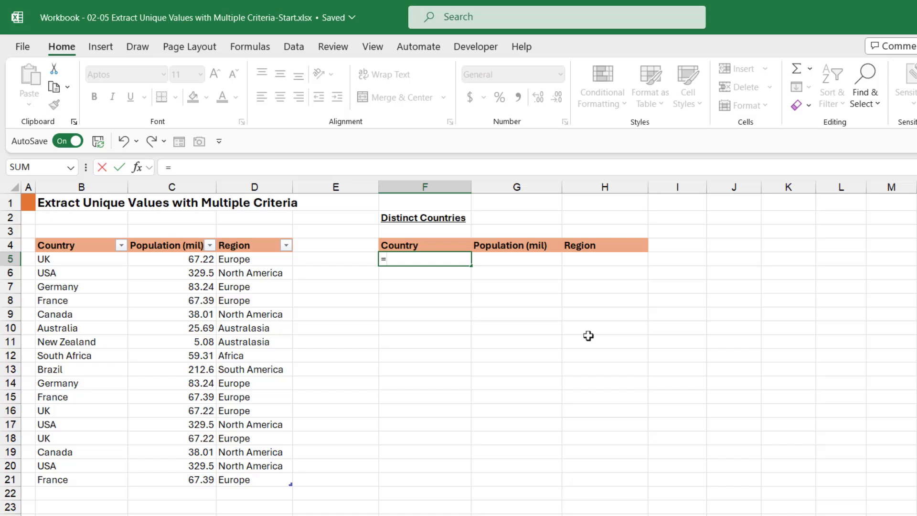
{"action": "type", "text": "UNIQUE("}
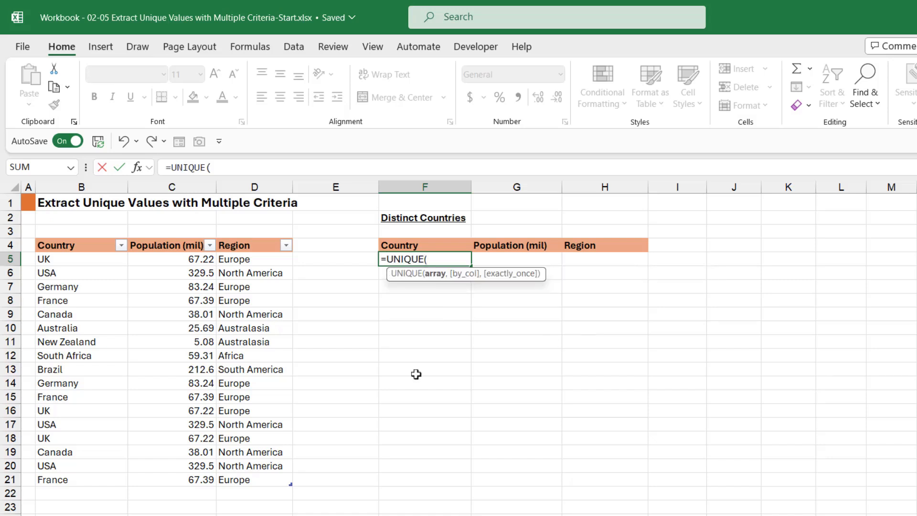
{"action": "mouse_move", "coordinate": [221, 277]}
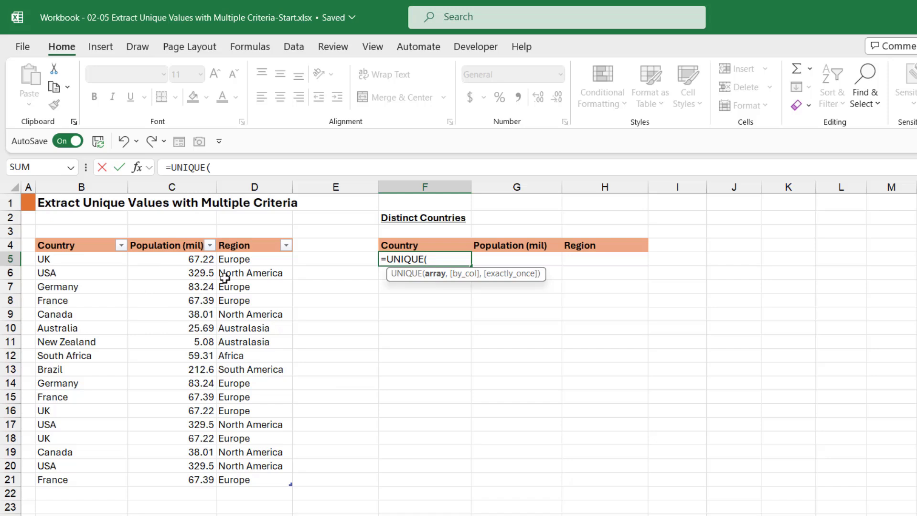
{"action": "mouse_move", "coordinate": [87, 237]}
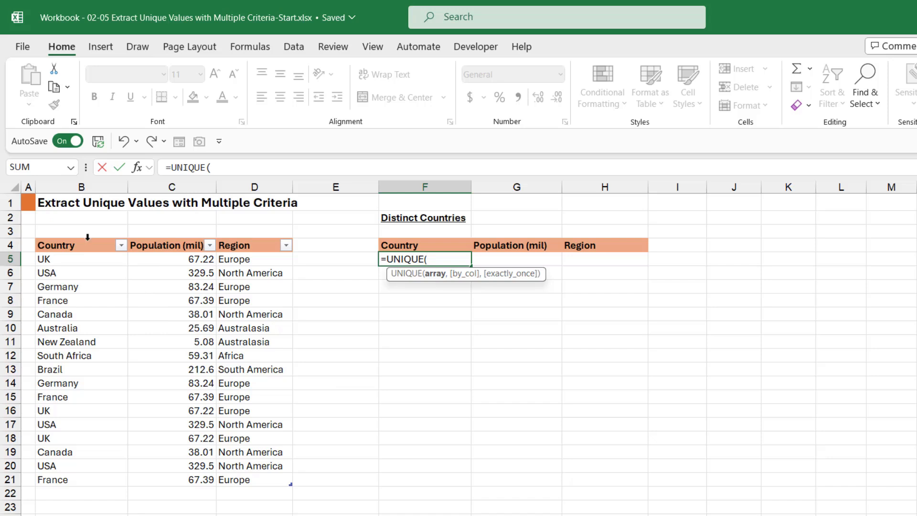
{"action": "type", "text": "Cty_Pop_Reg"}
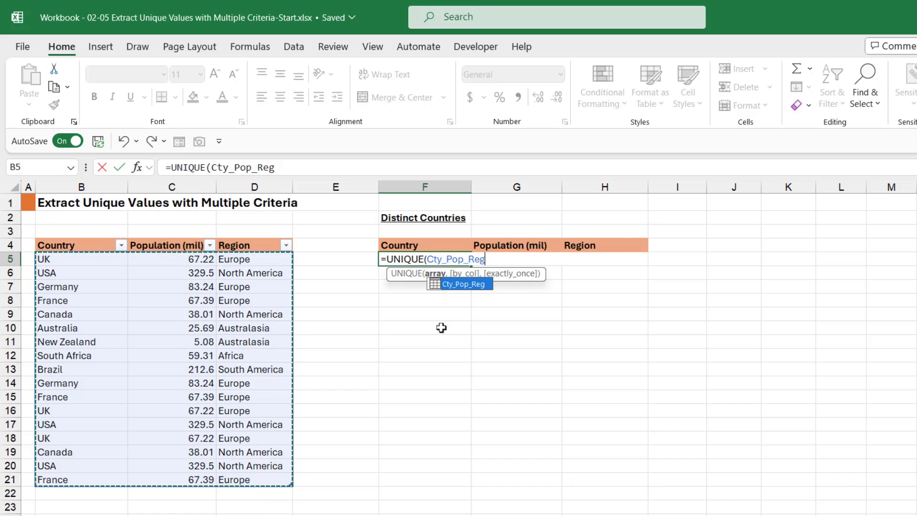
{"action": "mouse_move", "coordinate": [458, 294]}
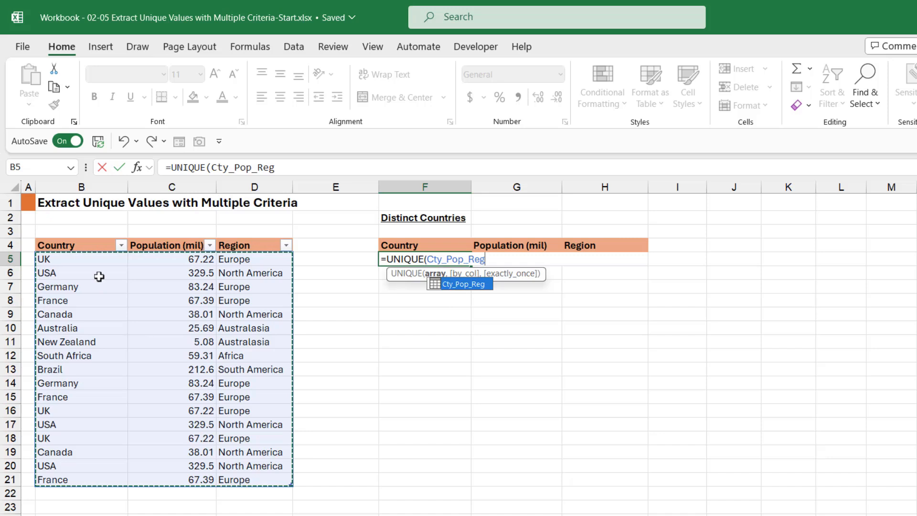
{"action": "mouse_move", "coordinate": [328, 347]}
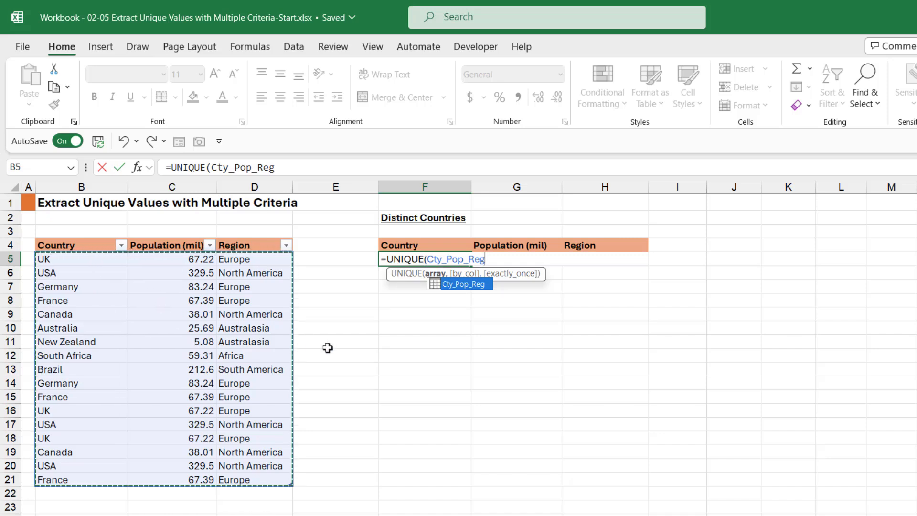
{"action": "type", "text": ","}
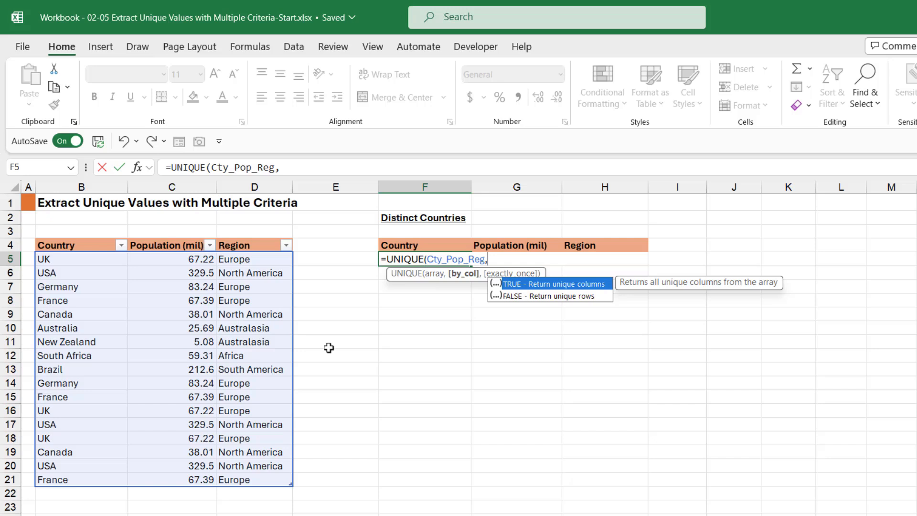
{"action": "type", "text": "FALSE,"}
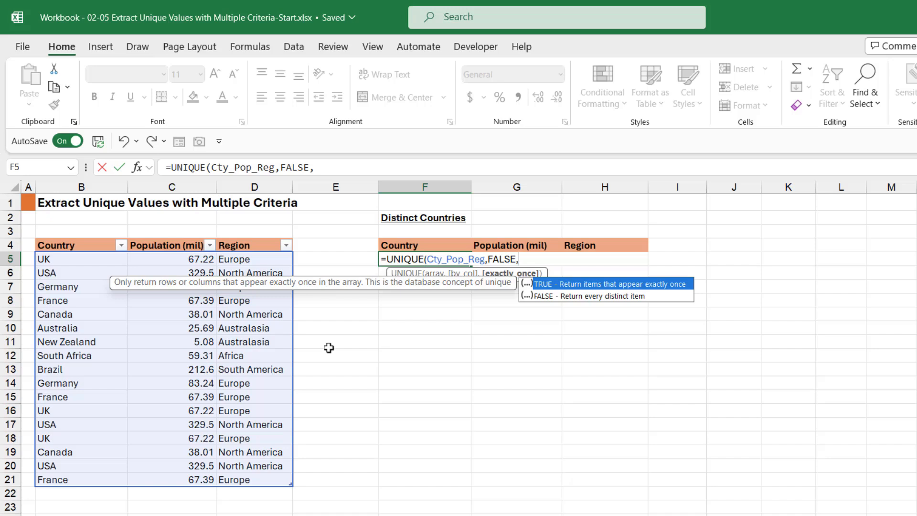
{"action": "type", "text": "F"}
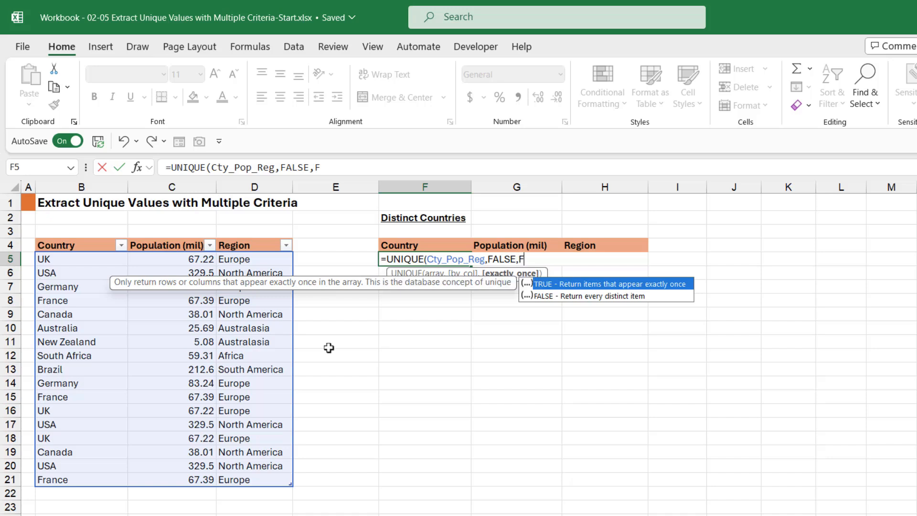
{"action": "type", "text": "ALSE)"}
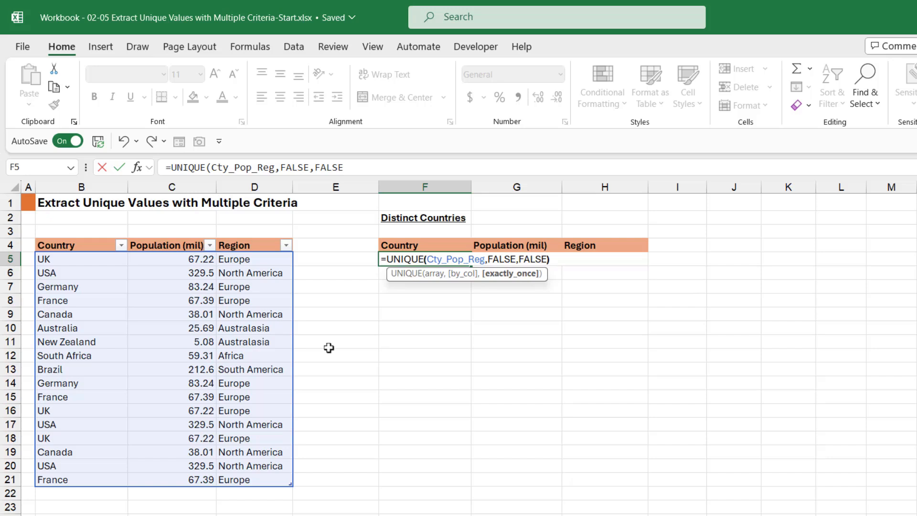
Commit the UNIQUE formula to spill nine rows, then enter Spain below the table
{"action": "key", "text": "Return"}
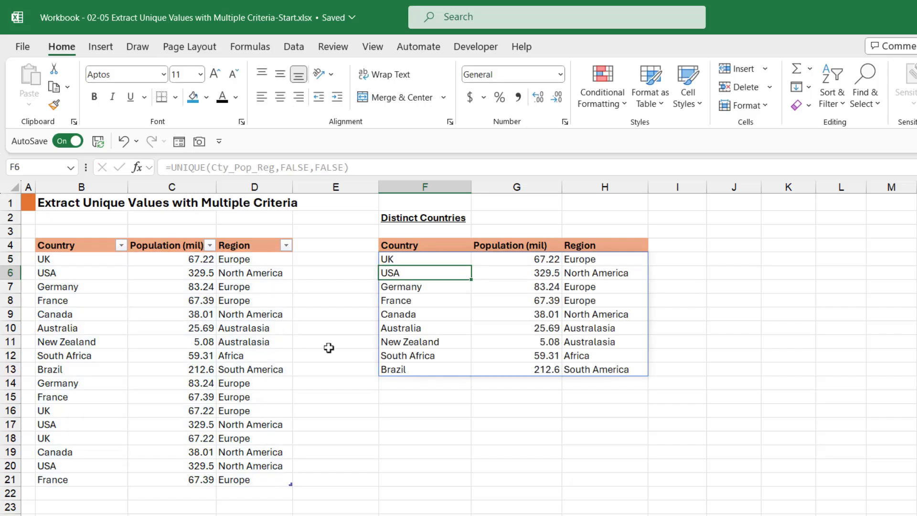
{"action": "mouse_move", "coordinate": [549, 334]}
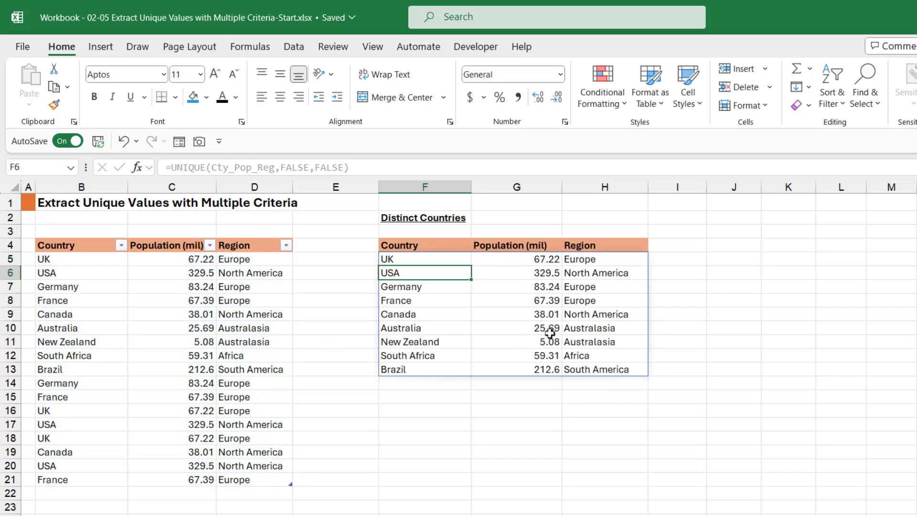
{"action": "left_click", "coordinate": [81, 493]}
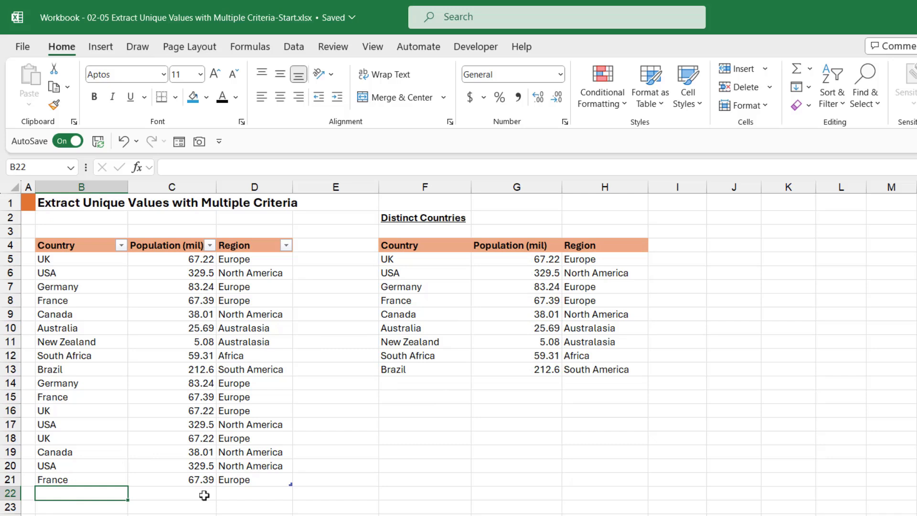
{"action": "type", "text": "S"}
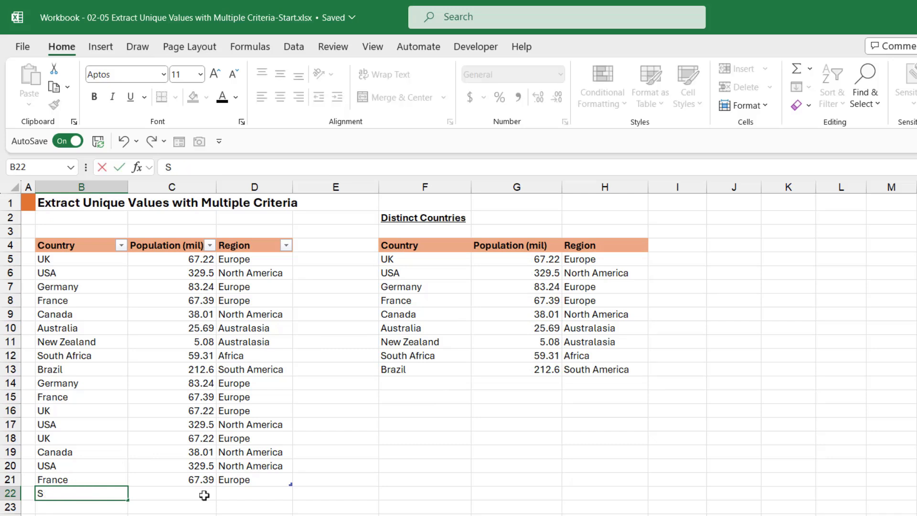
{"action": "type", "text": "pain"}
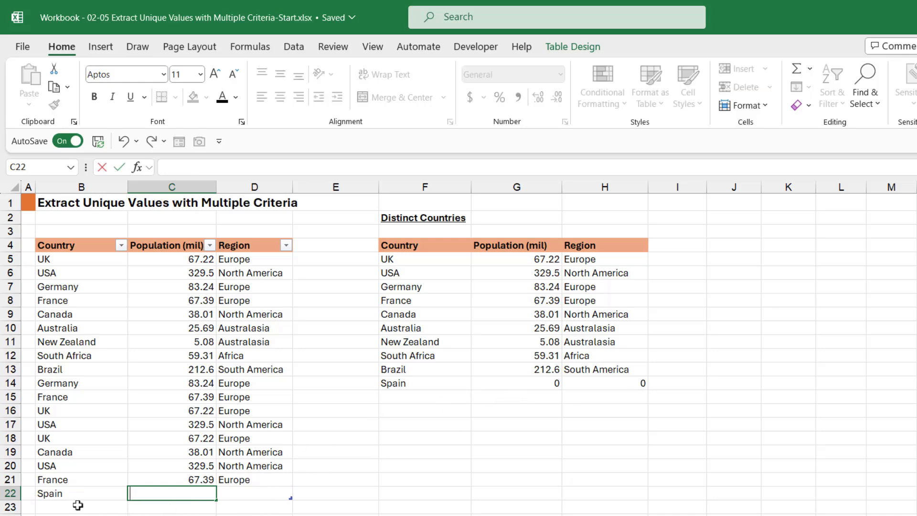
Change the formula's exactly_once argument to TRUE, leaving Australia, New Zealand, South Africa, Brazil
{"action": "left_click", "coordinate": [448, 273]}
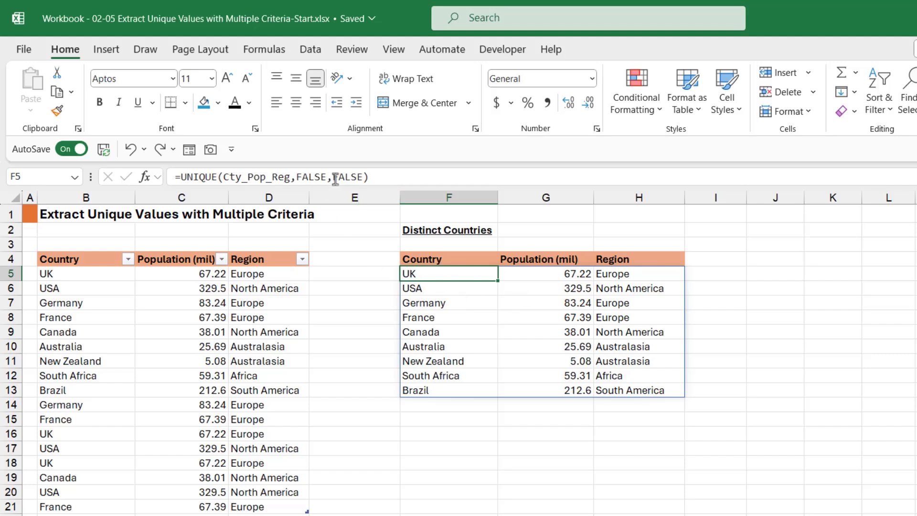
{"action": "mouse_move", "coordinate": [627, 368]}
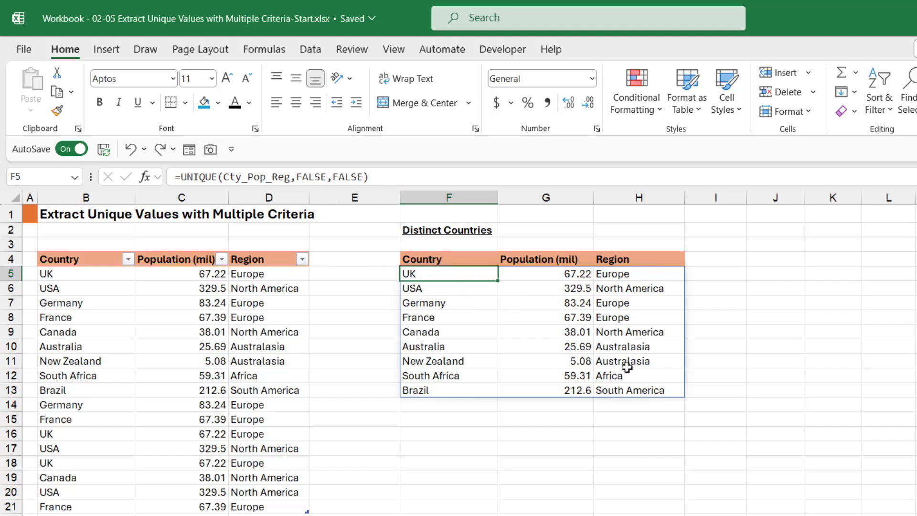
{"action": "left_click", "coordinate": [638, 317]}
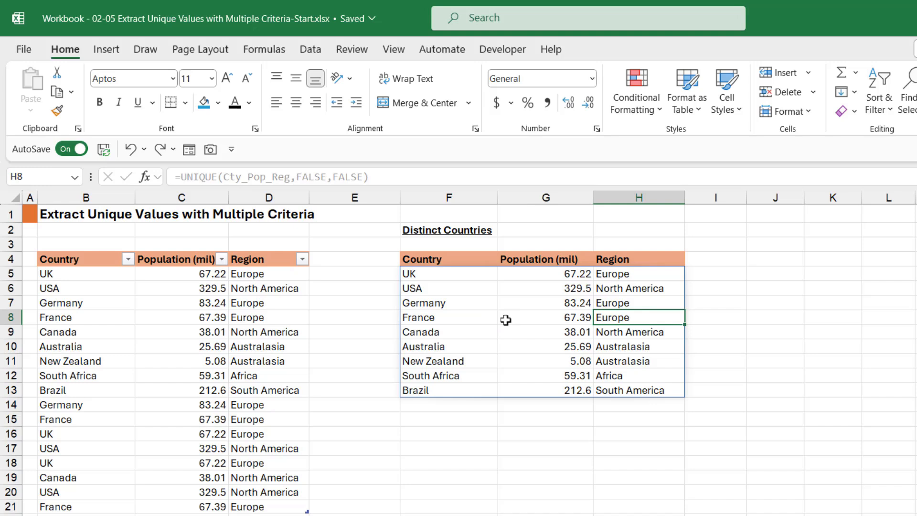
{"action": "left_click", "coordinate": [449, 273]}
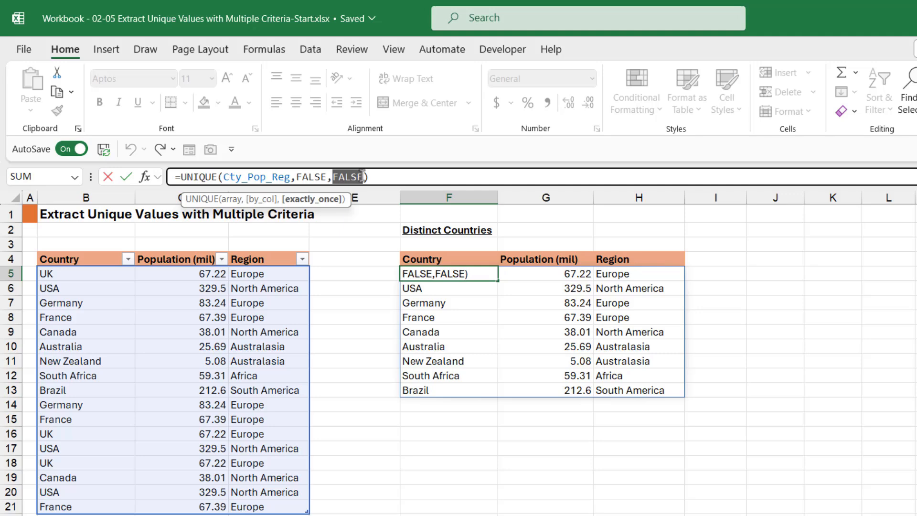
{"action": "type", "text": "TRUE"}
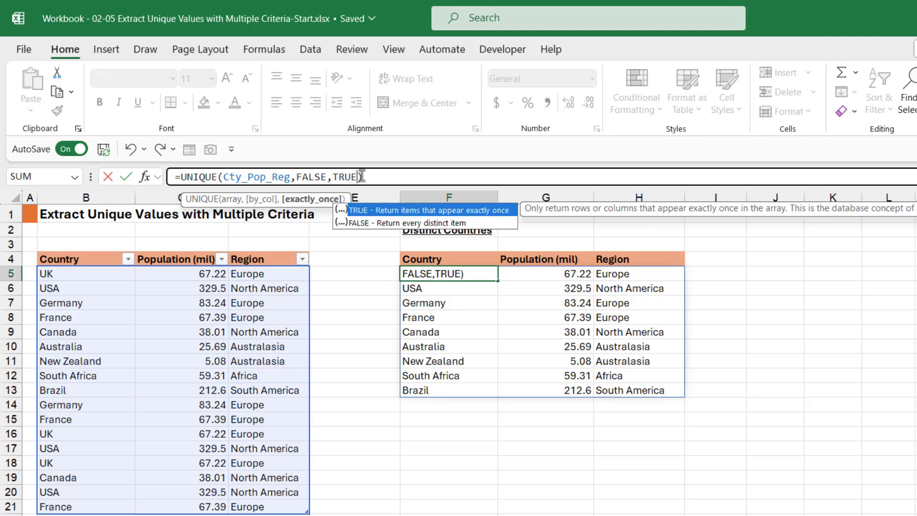
{"action": "key", "text": "Return"}
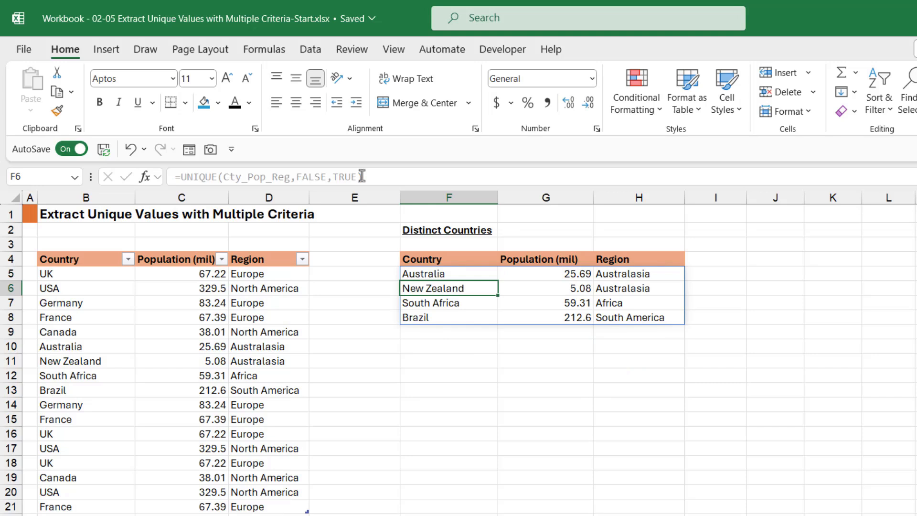